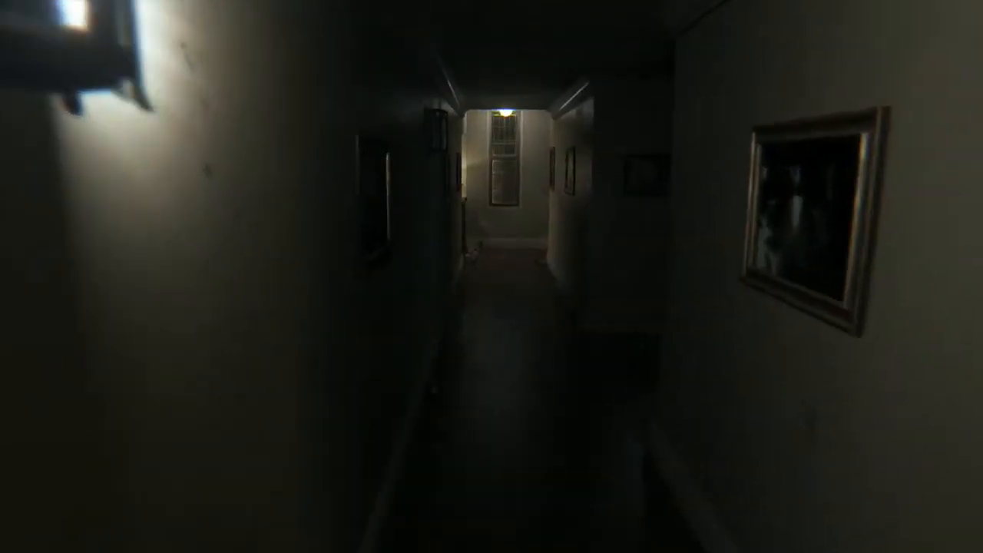
mouse_move(492, 277)
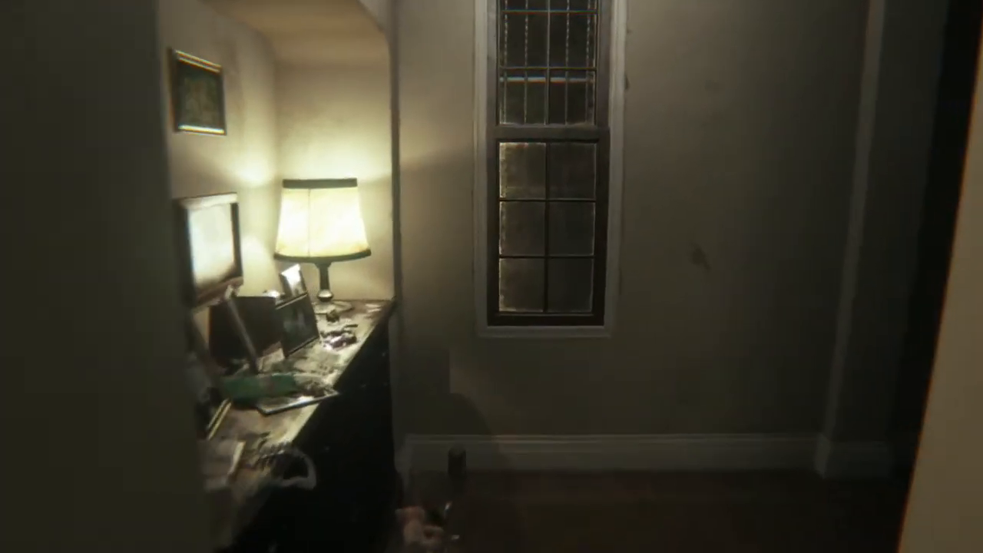